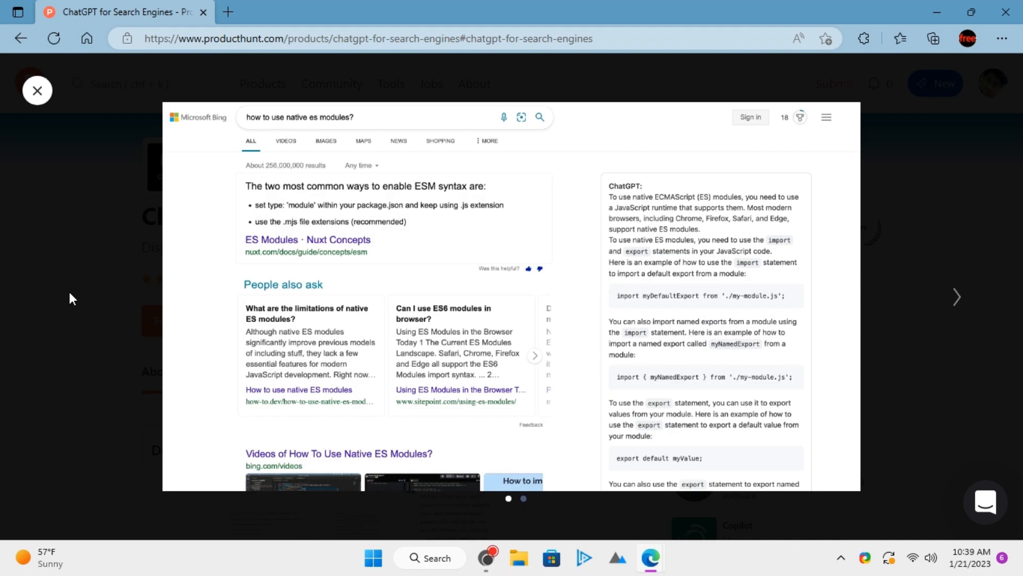
# Close the ChatGPT for Search Engines screenshot gallery on Product Hunt
pyautogui.click(37, 90)
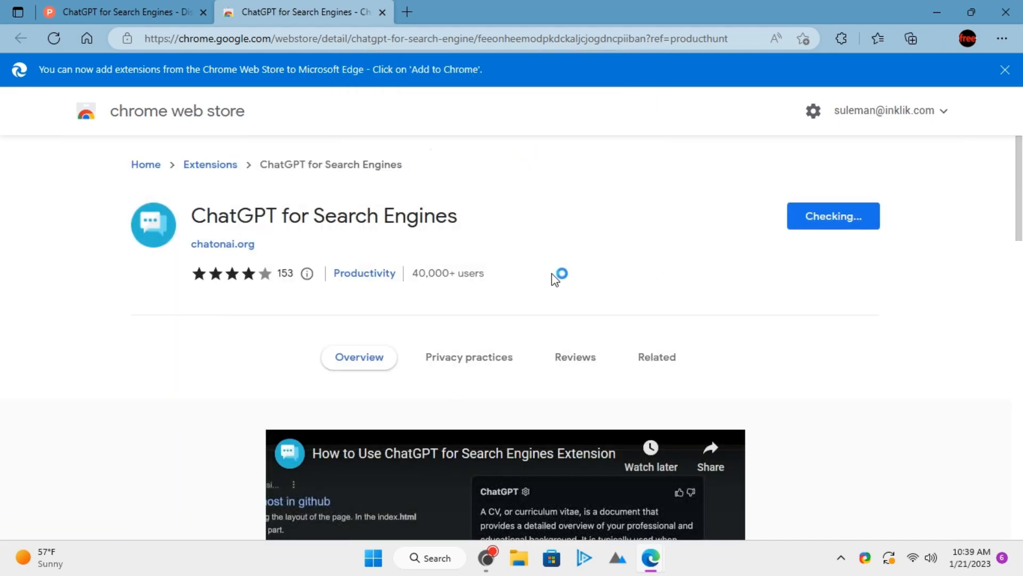
# Confirm adding the ChatGPT for Search Engines extension to Edge
pyautogui.click(834, 216)
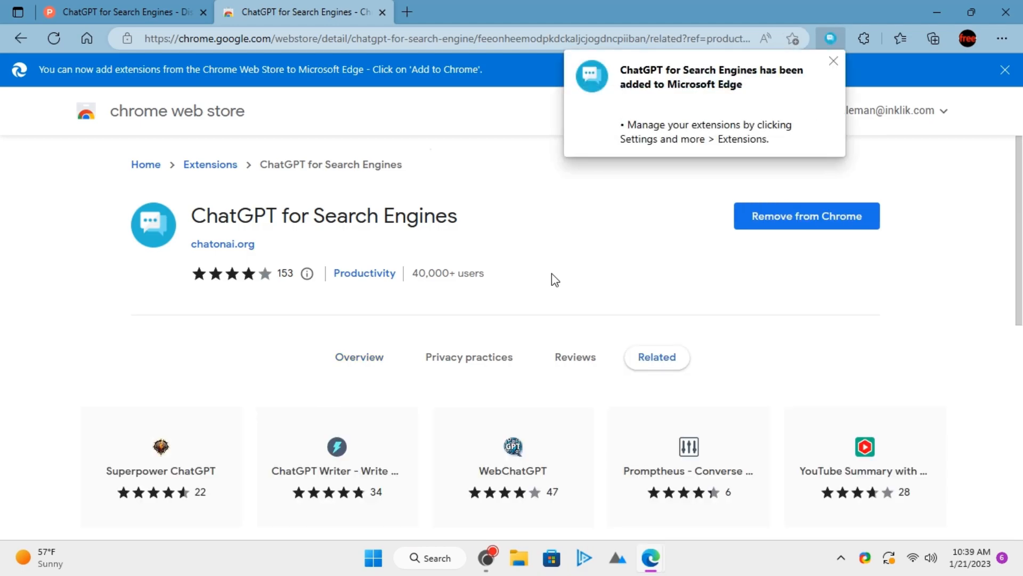
pyautogui.click(406, 12)
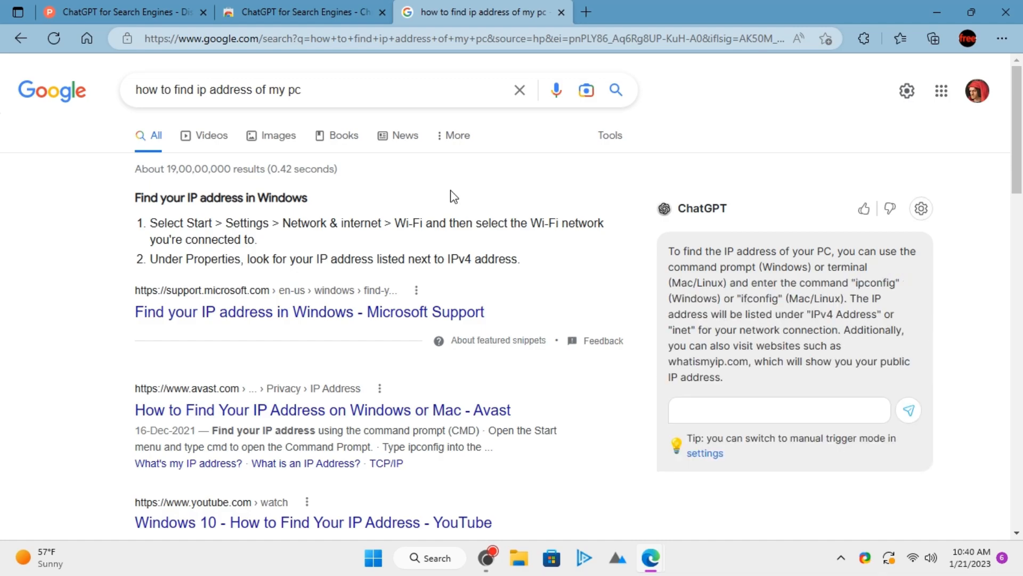
# Type the search query 'how to find non contag'
pyautogui.write('how to find non contag')
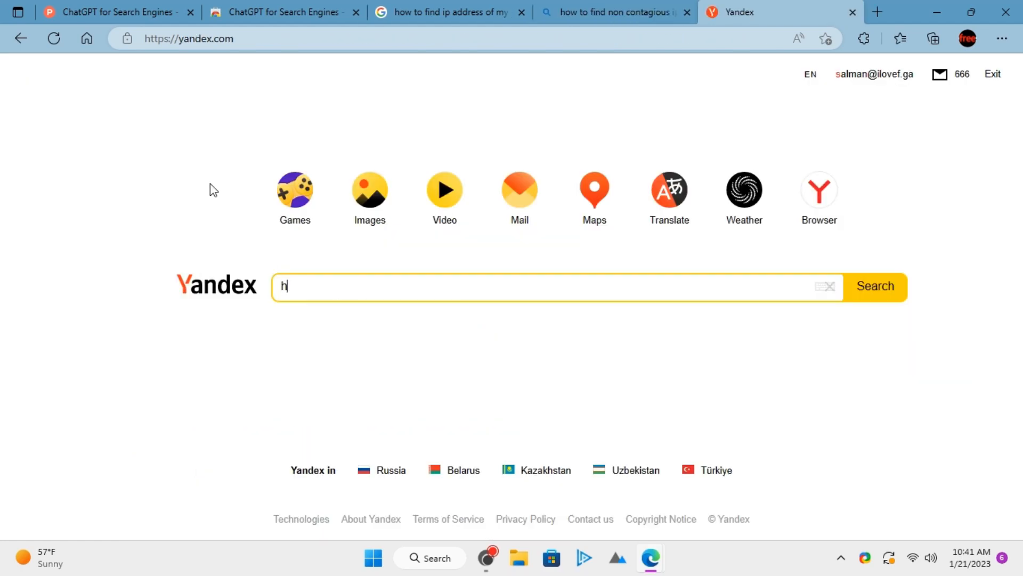
# Search Yandex for 'how to parse pdf files' and scroll through the ChatGPT answer
pyautogui.write('ow to parse pdf files')
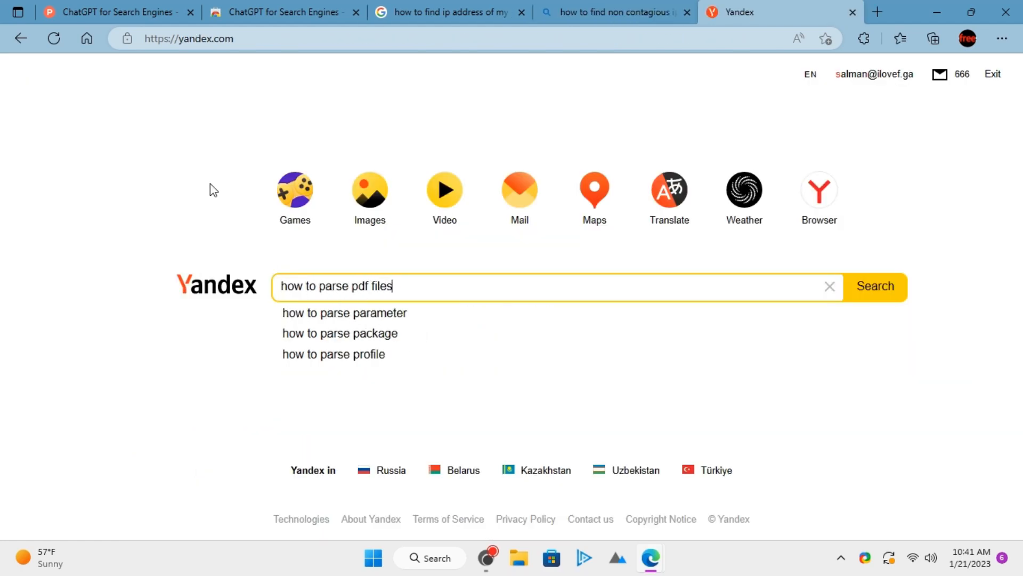
pyautogui.click(875, 286)
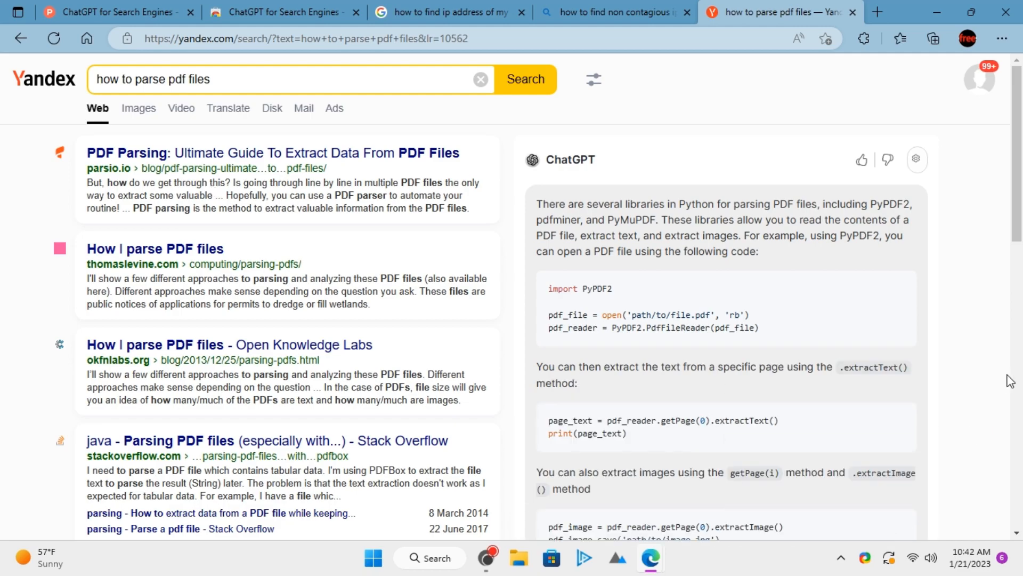
pyautogui.scroll(-3)
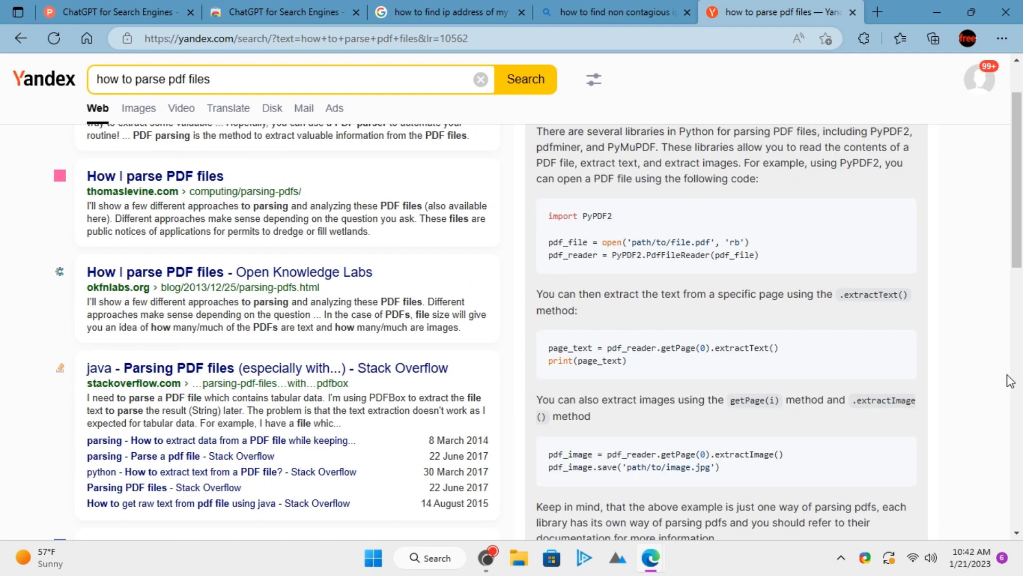
pyautogui.moveTo(895, 338)
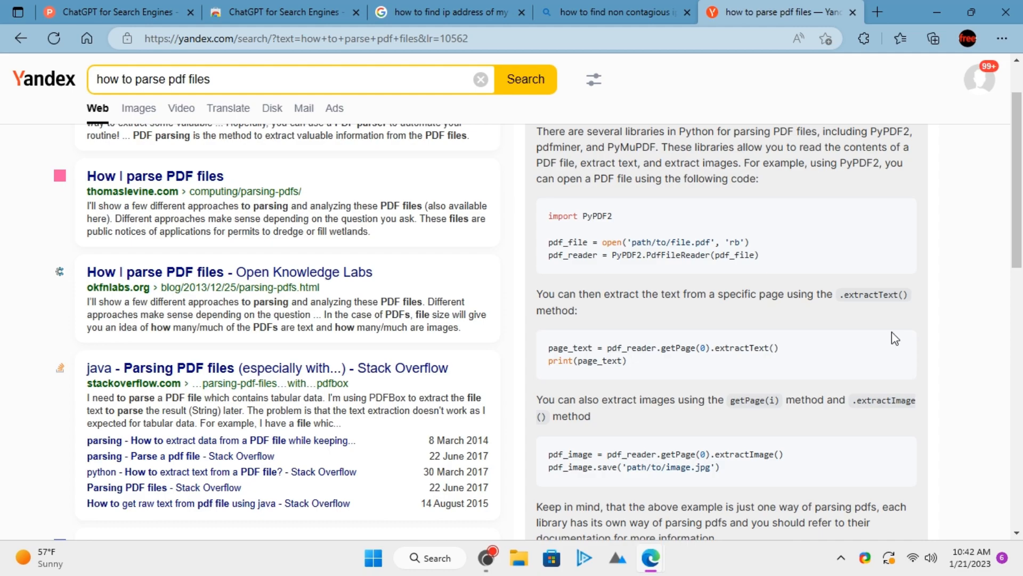